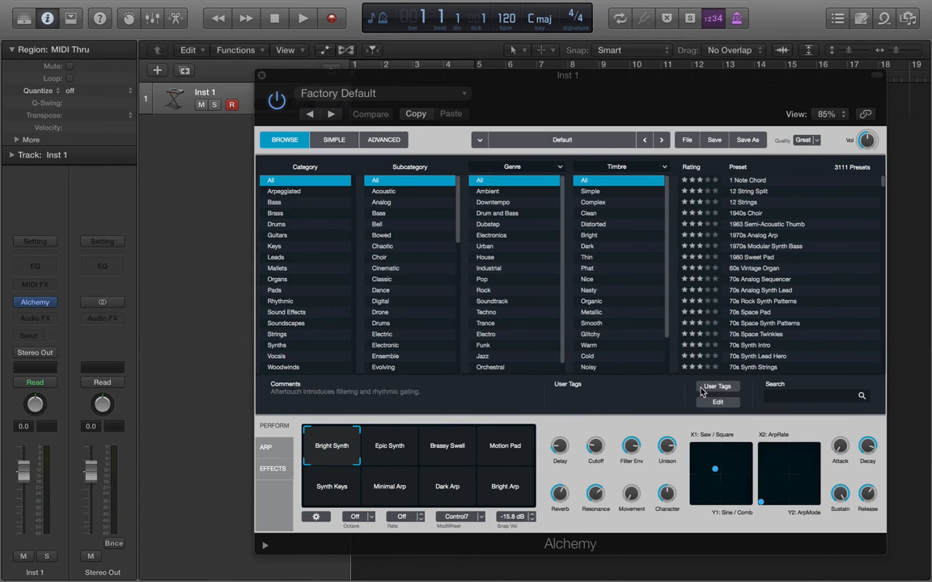
mouse_move(760, 344)
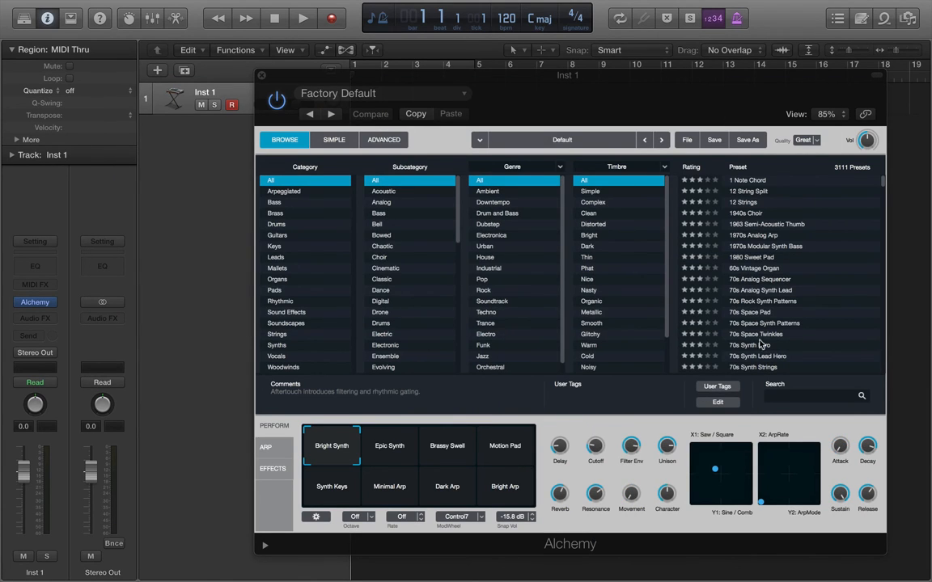
left_click(384, 139)
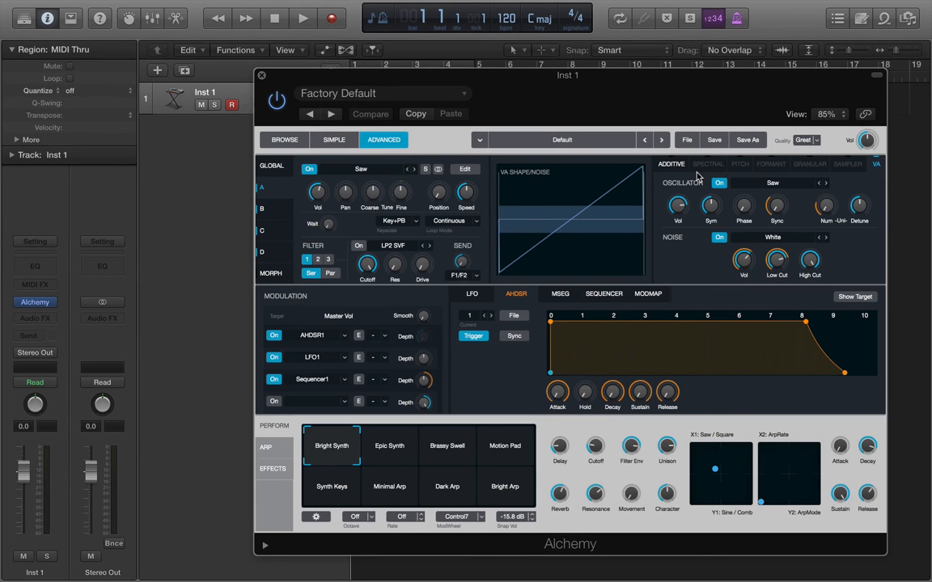
mouse_move(300, 151)
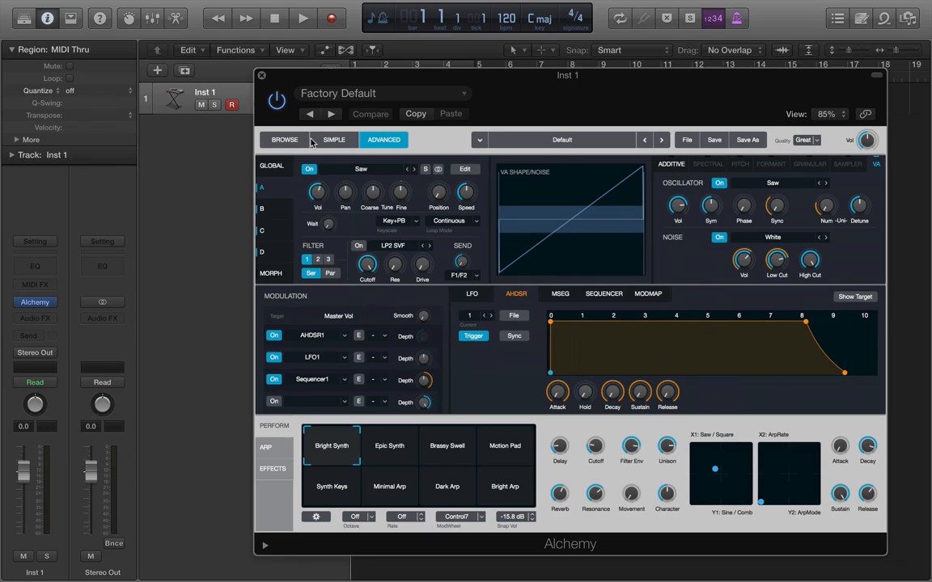
left_click(284, 139)
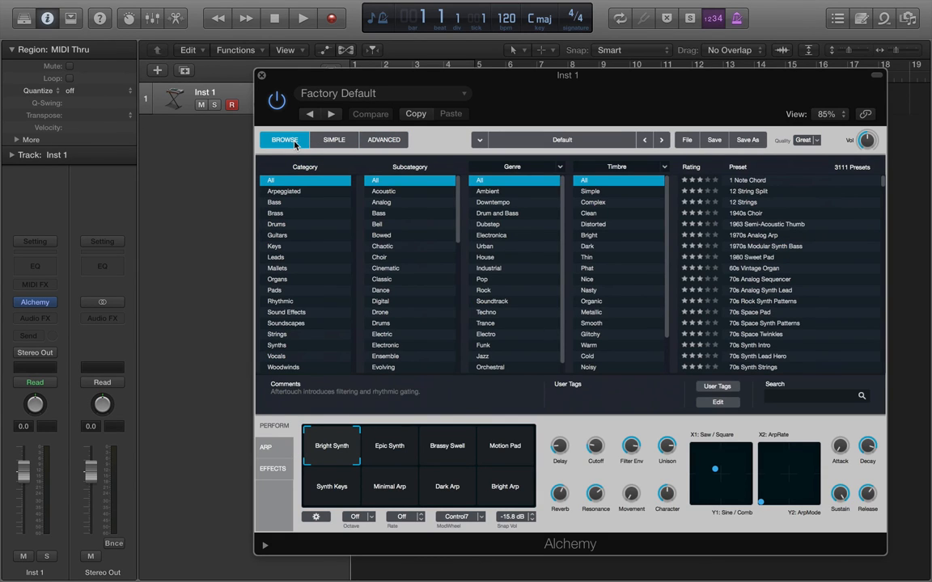